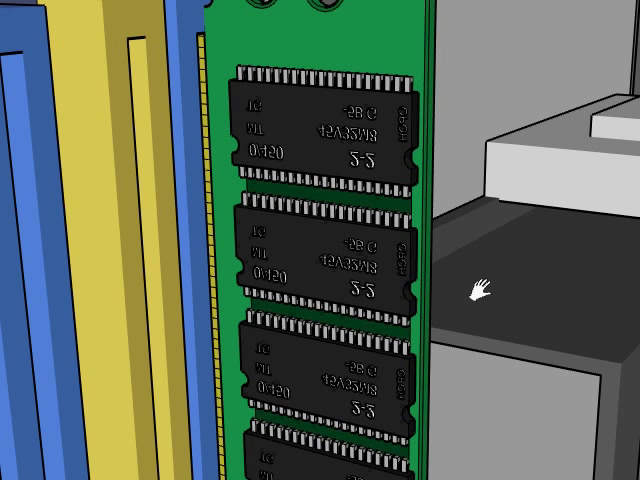
mouse_move(464, 204)
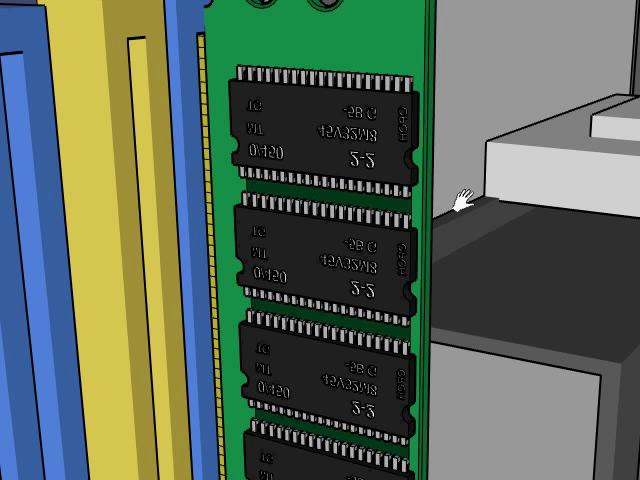
mouse_move(476, 212)
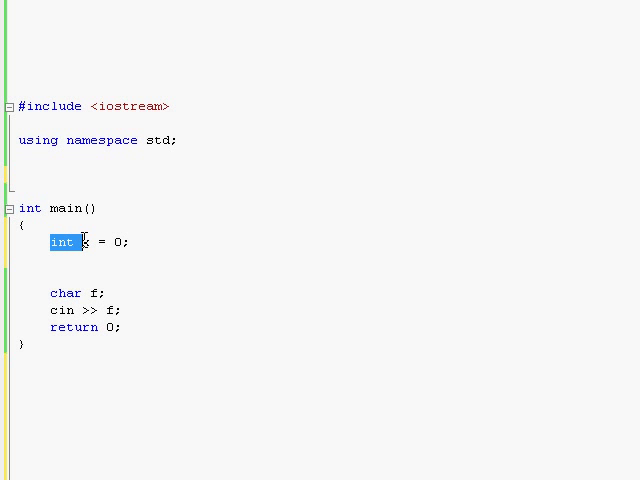
- Declare short y =0; on a new line beneath int x = 0; in main
click(196, 250)
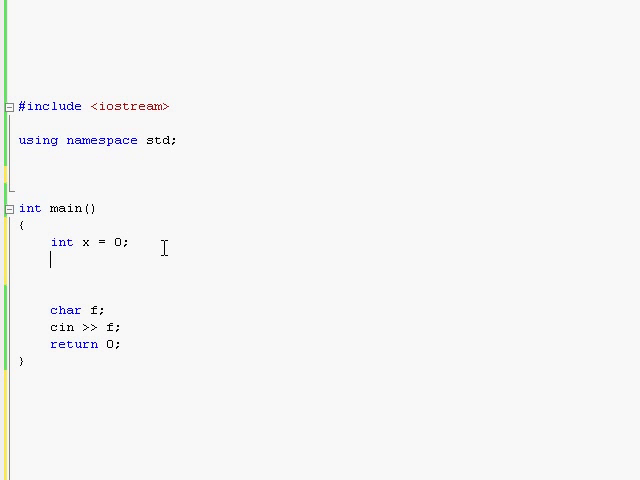
text(short)
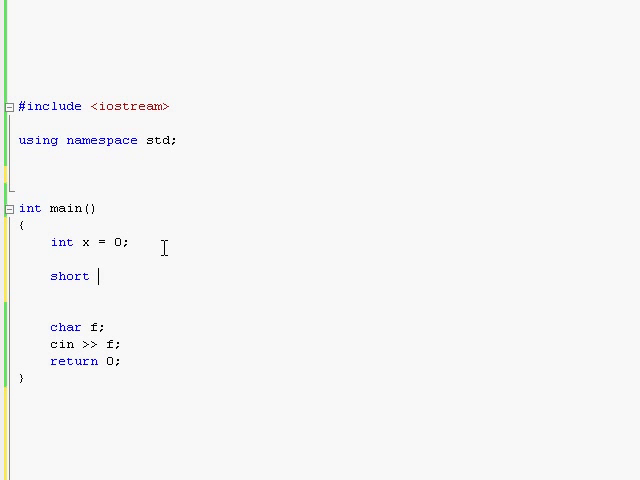
text(y)
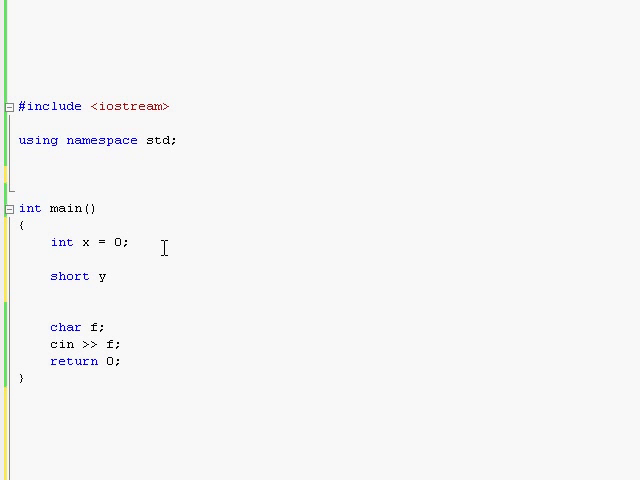
text(=0;)
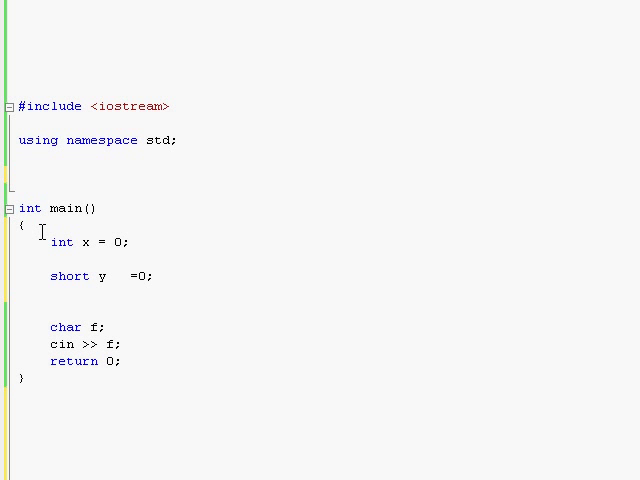
double_click(84, 242)
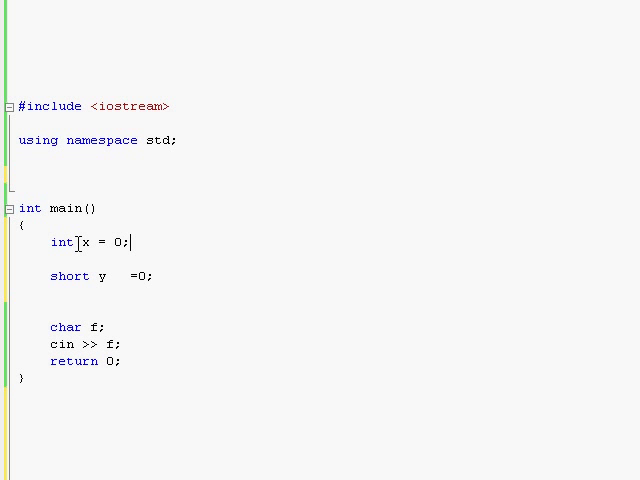
mouse_move(132, 242)
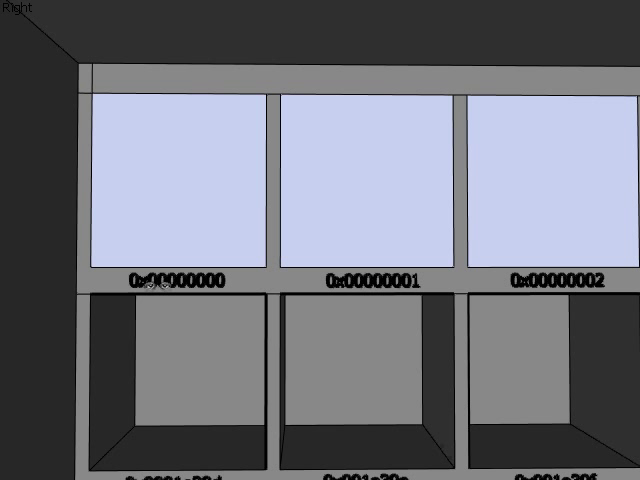
mouse_move(270, 298)
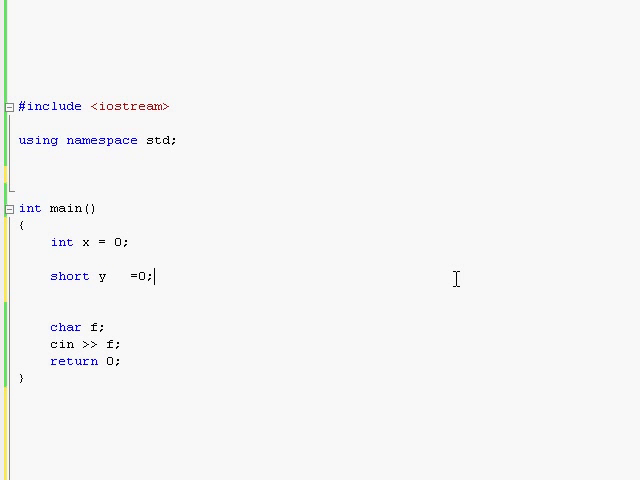
double_click(84, 242)
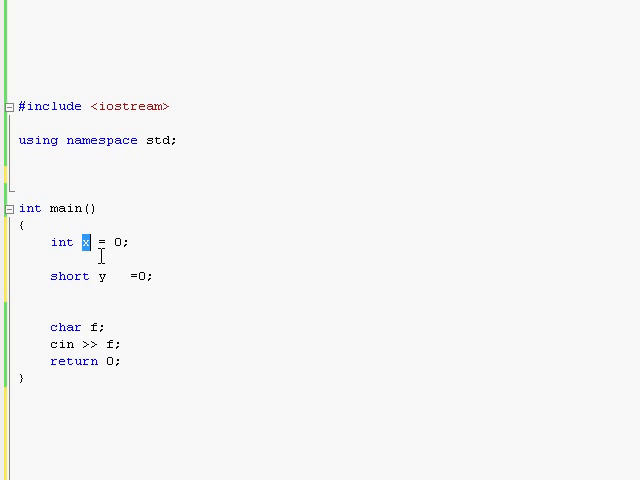
click(86, 242)
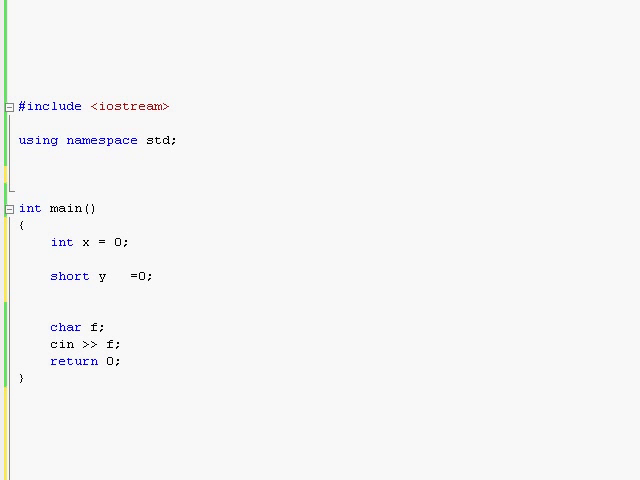
mouse_move(292, 388)
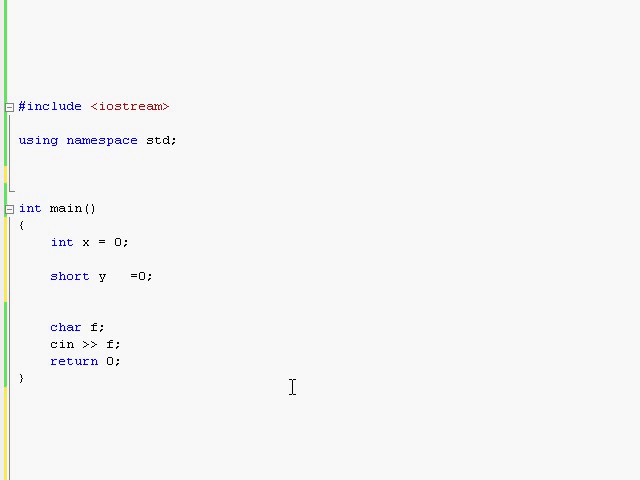
mouse_move(282, 204)
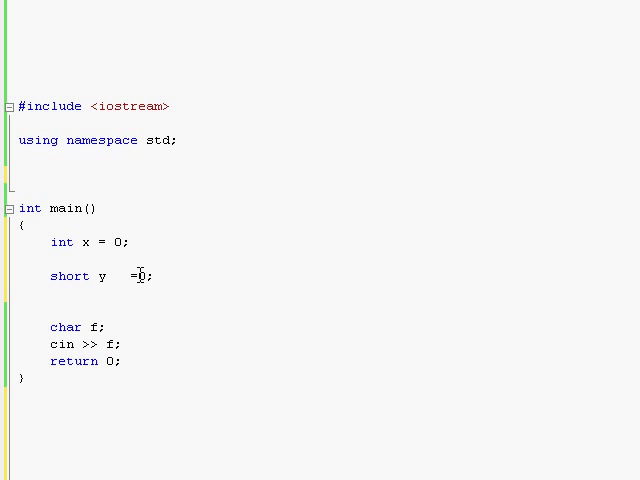
mouse_move(344, 220)
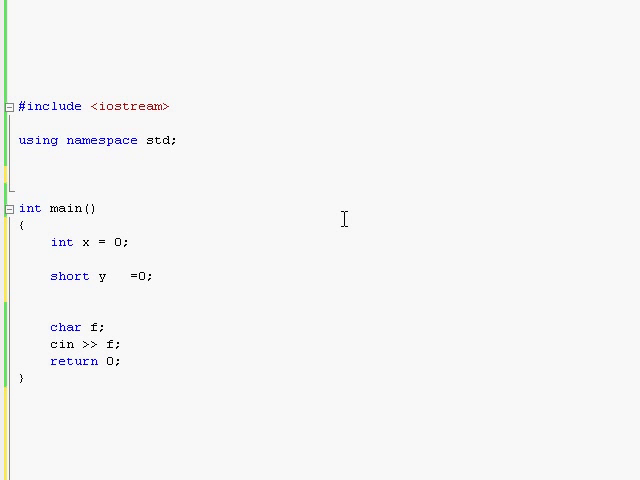
mouse_move(340, 228)
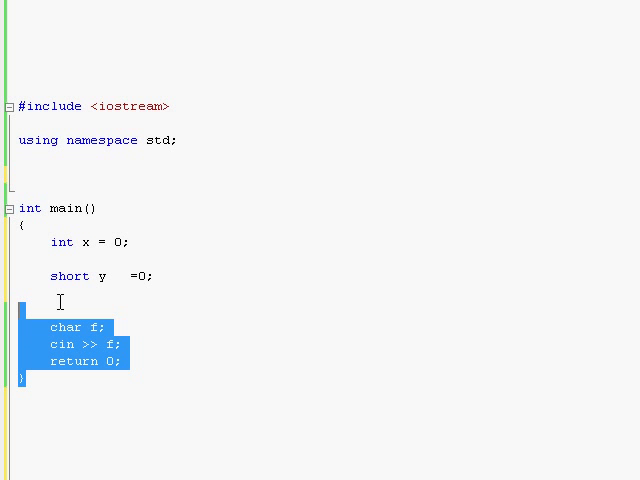
click(130, 242)
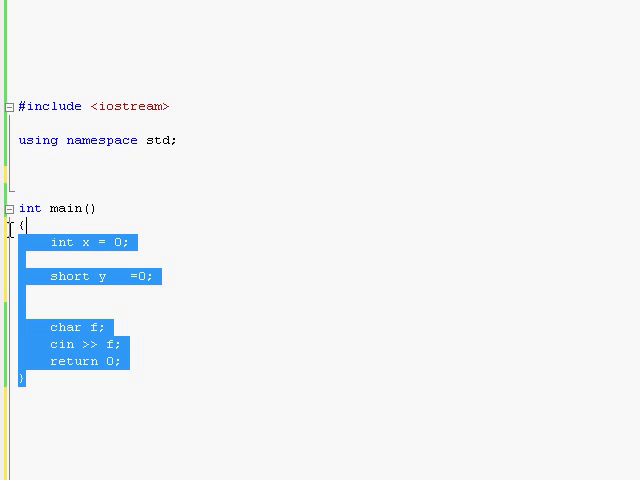
- Add a dostuff(); call in main and start a void dostuff() function below it
click(132, 242)
text(dostuff();)
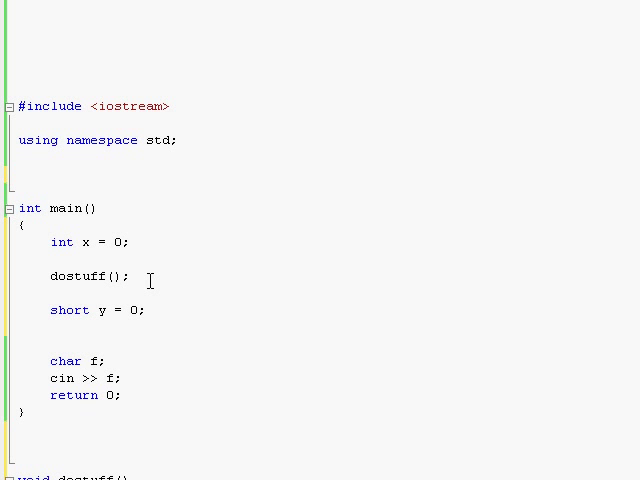
mouse_move(88, 246)
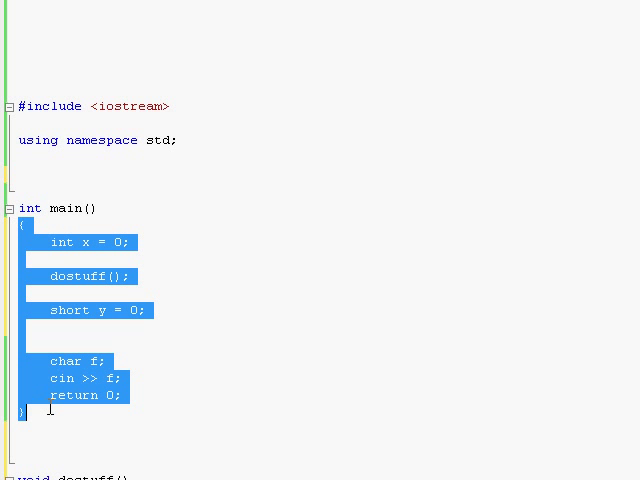
- Declare int x; inside the body of dostuff()
scroll(down, 3)
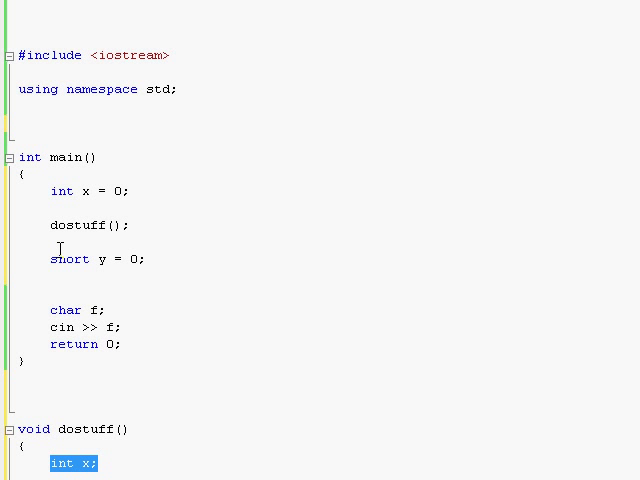
click(134, 190)
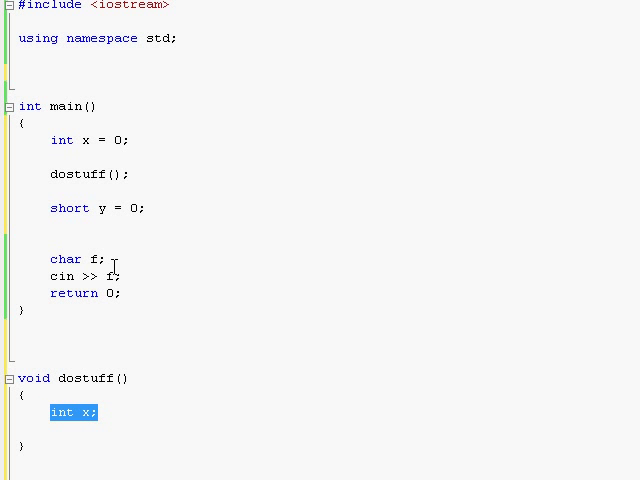
drag(116, 140, 118, 276)
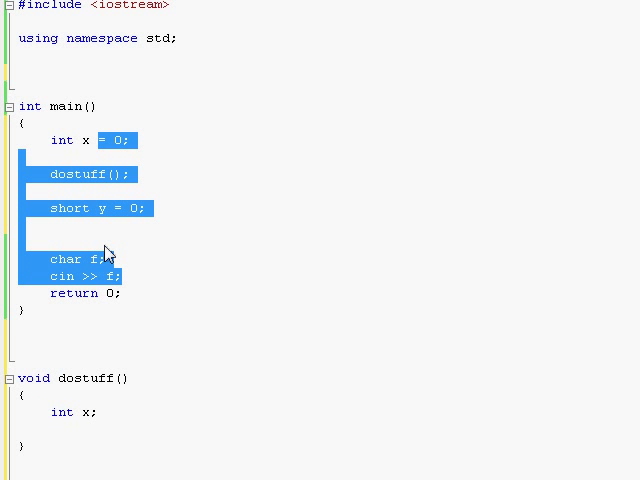
click(44, 136)
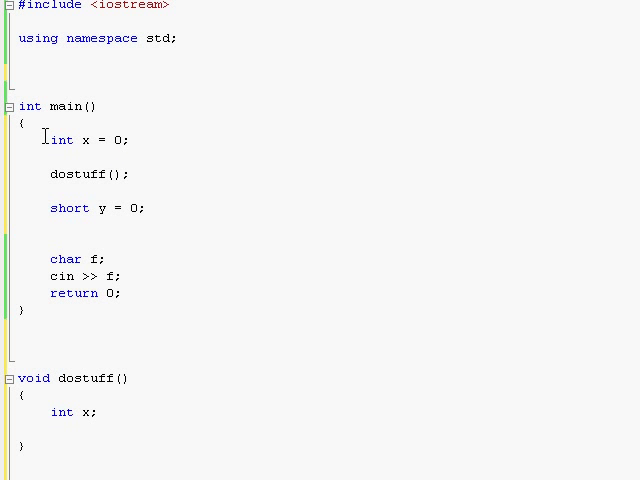
drag(48, 140, 120, 276)
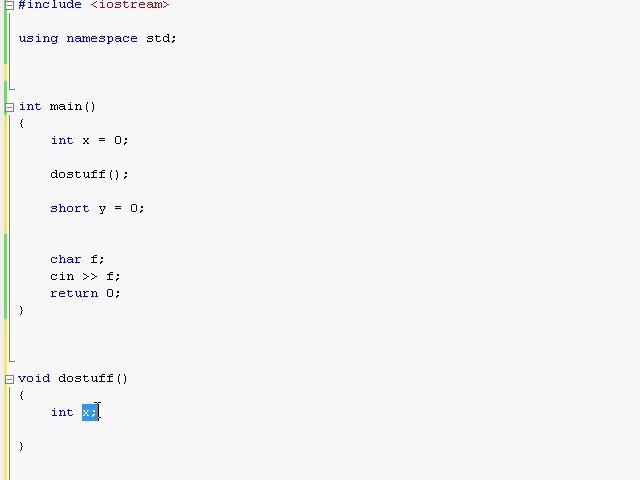
drag(122, 172, 116, 276)
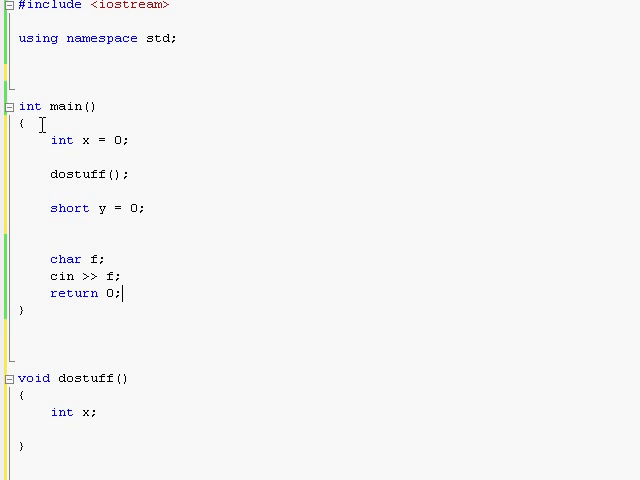
drag(24, 106, 122, 292)
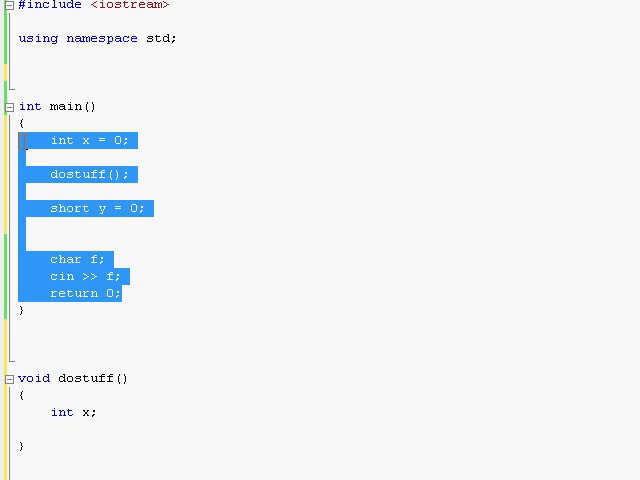
click(32, 448)
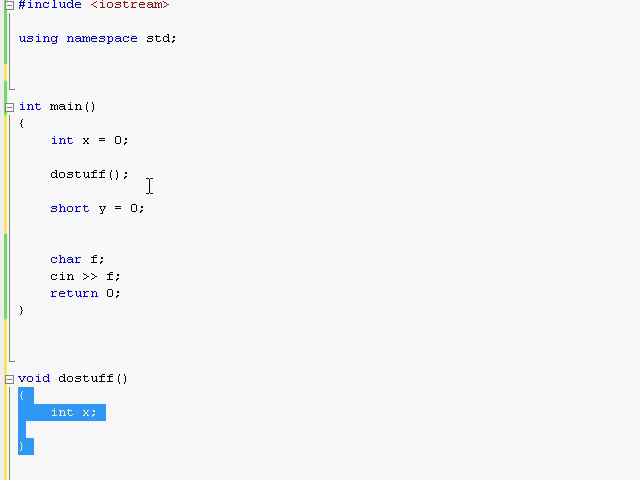
click(136, 292)
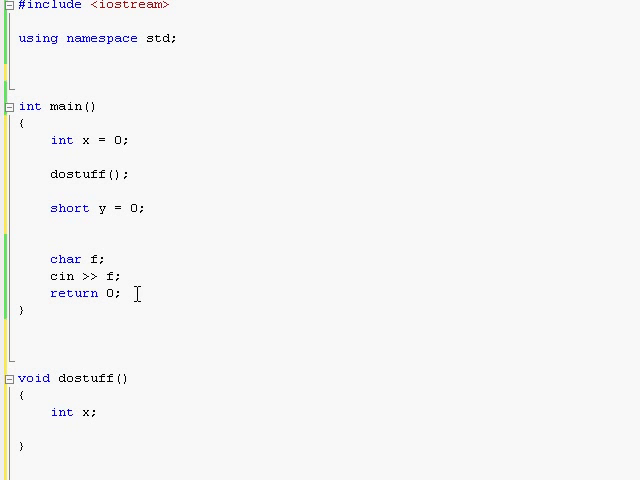
drag(52, 140, 120, 292)
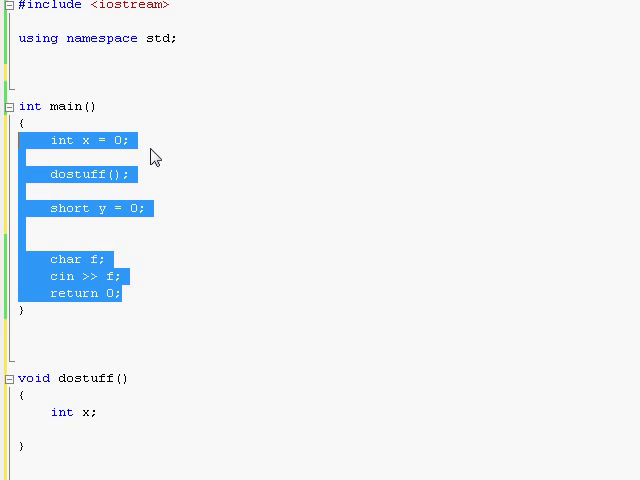
click(132, 140)
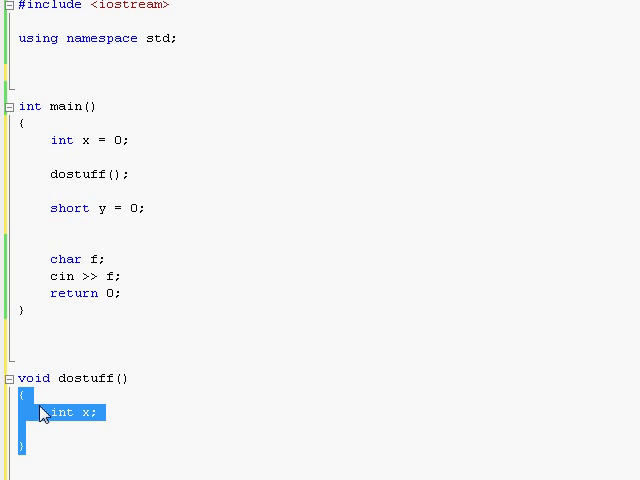
mouse_move(52, 84)
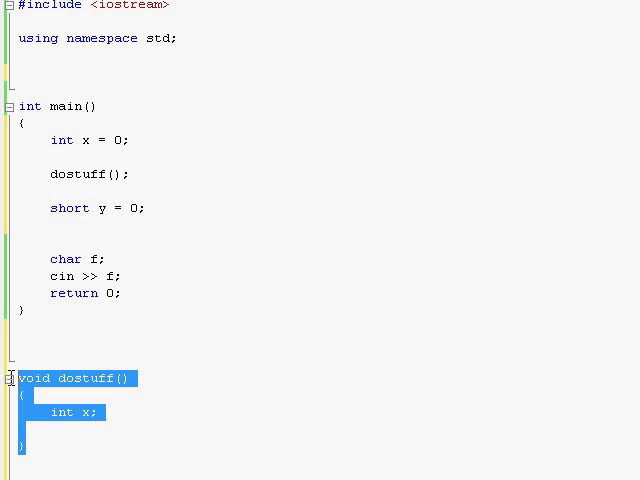
mouse_move(46, 140)
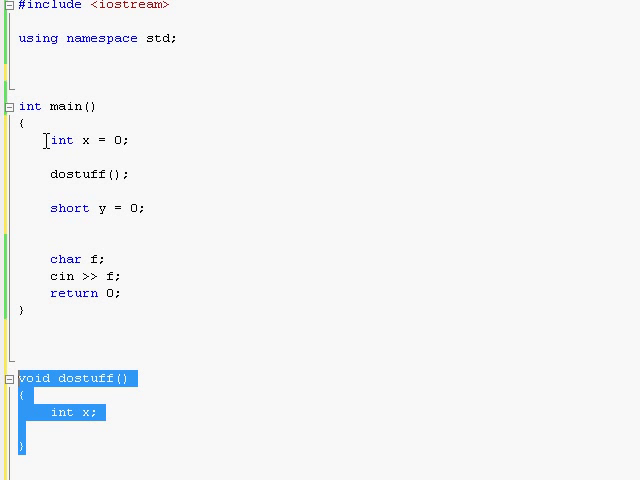